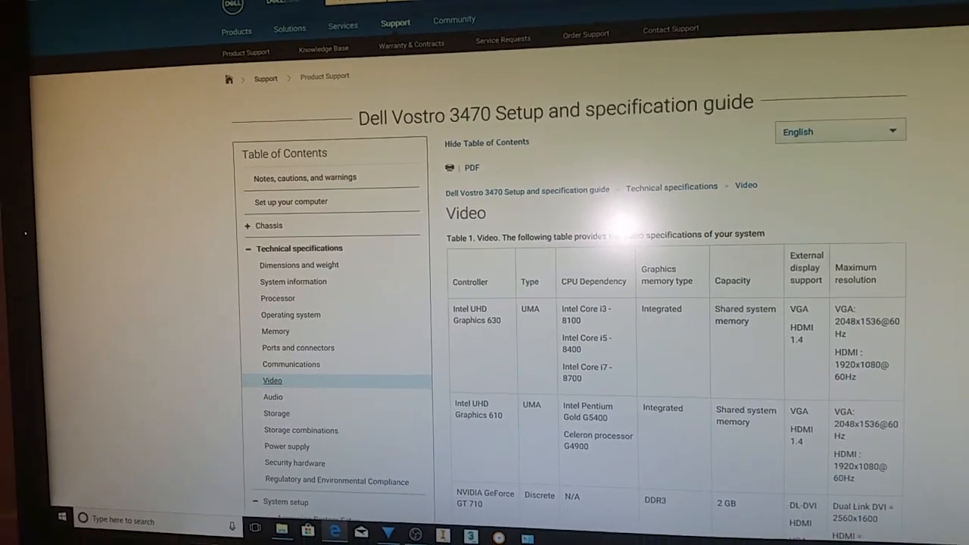
- View the Ports and connectors table listing the Vostro 3470's USB, audio, video and network ports
scroll("down", 3)
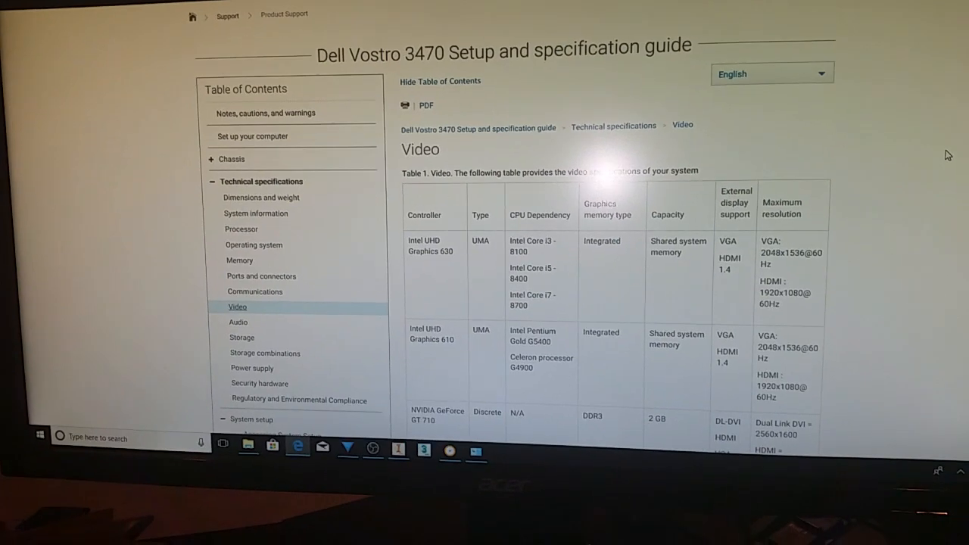
scroll("down", 3)
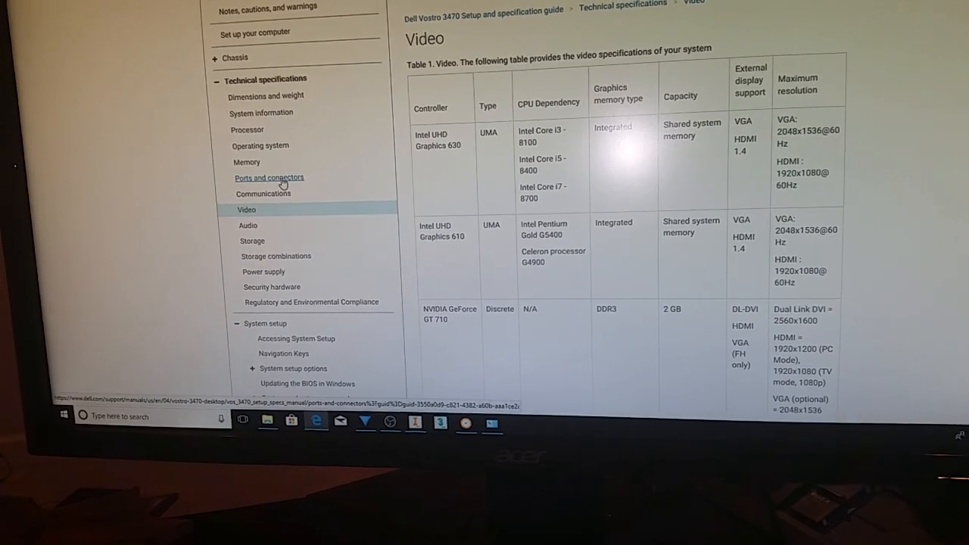
left_click(269, 178)
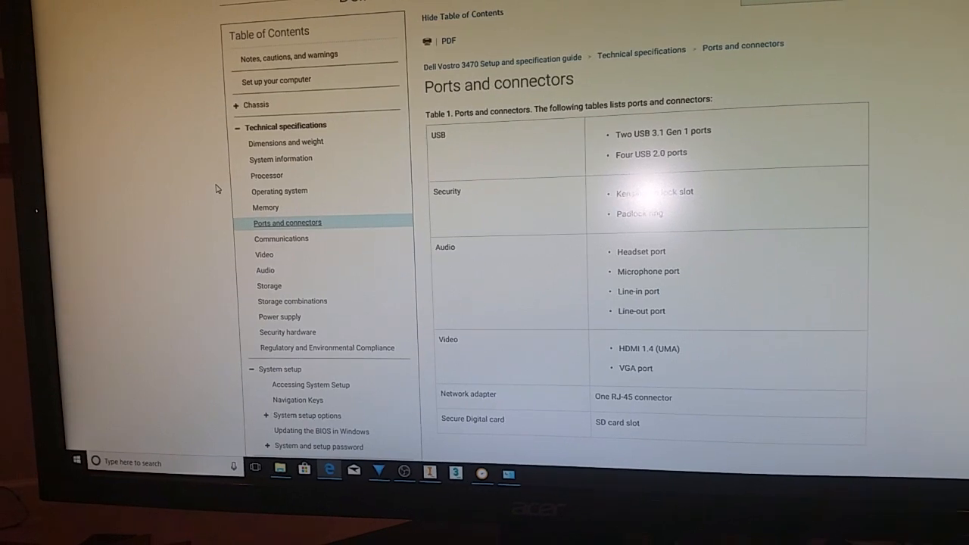
scroll("down", 3)
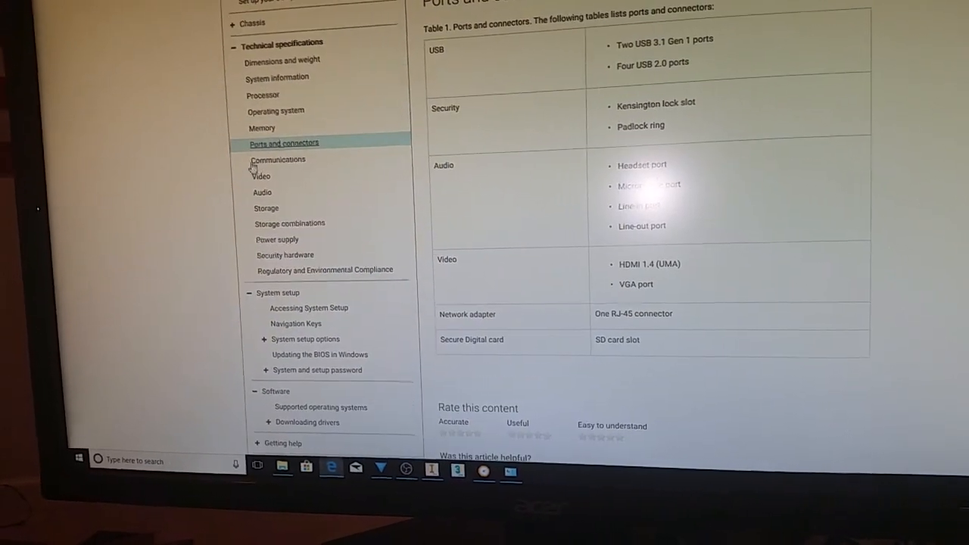
- Return to the Video table and review it down to the GeForce GT 710 entry
left_click(261, 176)
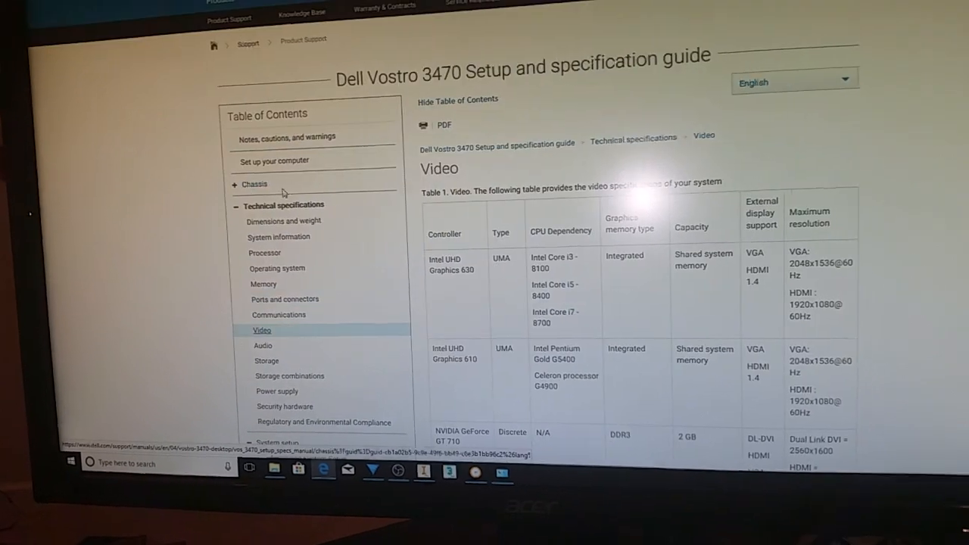
scroll("down", 3)
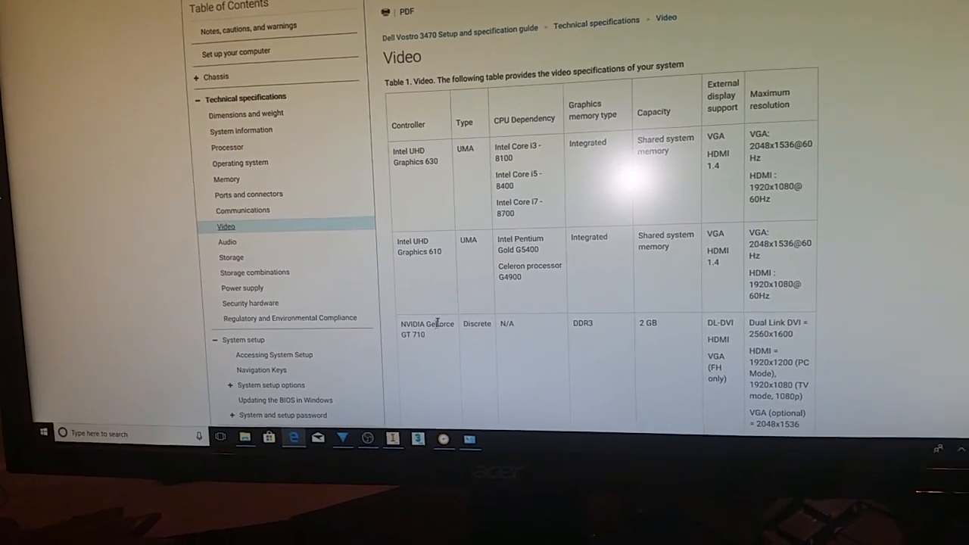
scroll("down", 3)
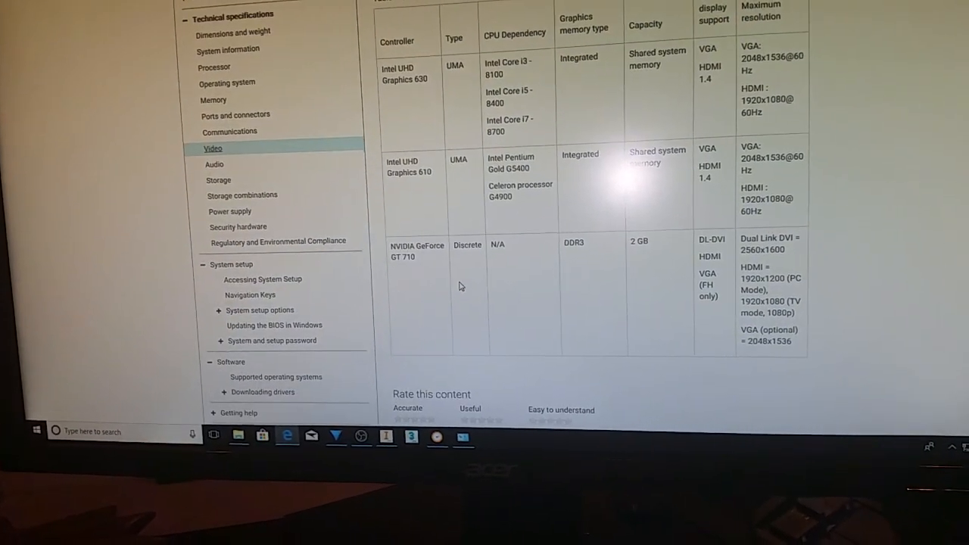